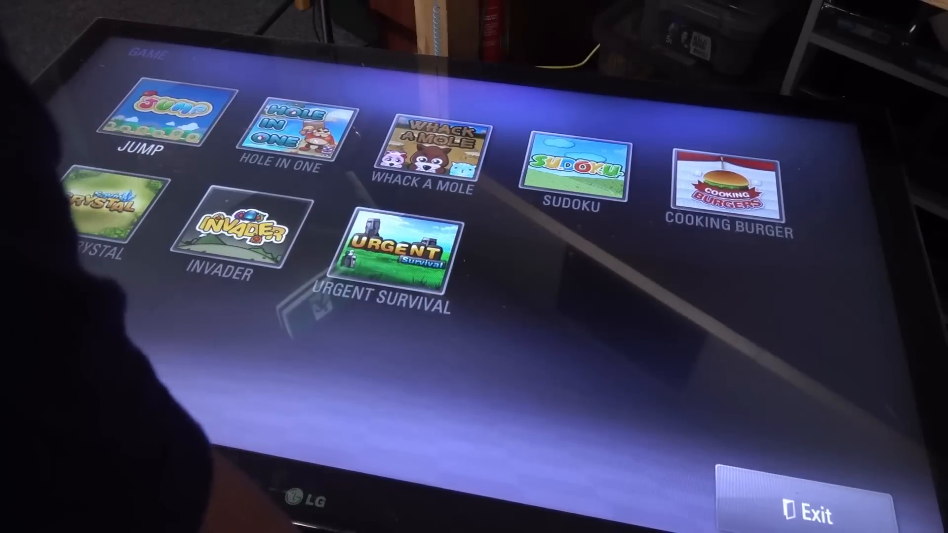
Launch Jump from the game menu to reach its title screen with start, how-to and ranking options.
left_click(175, 112)
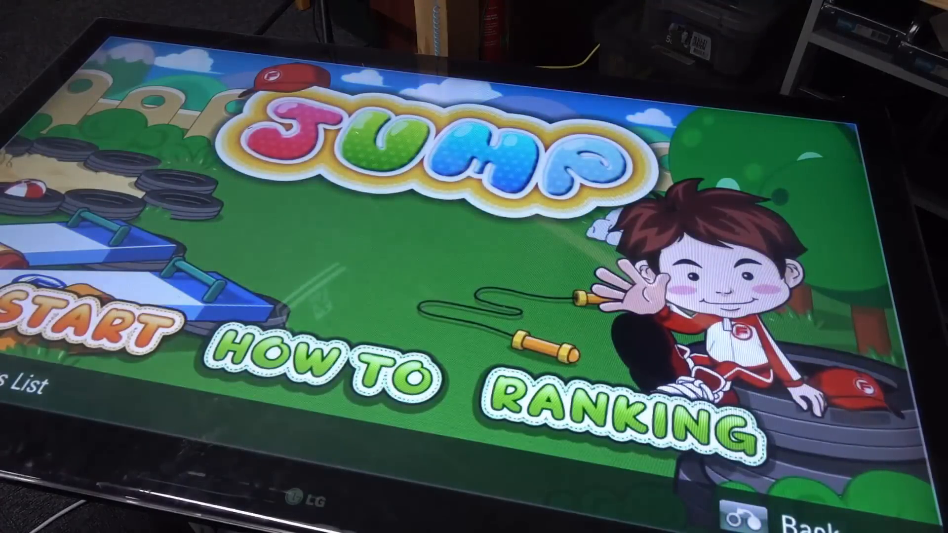